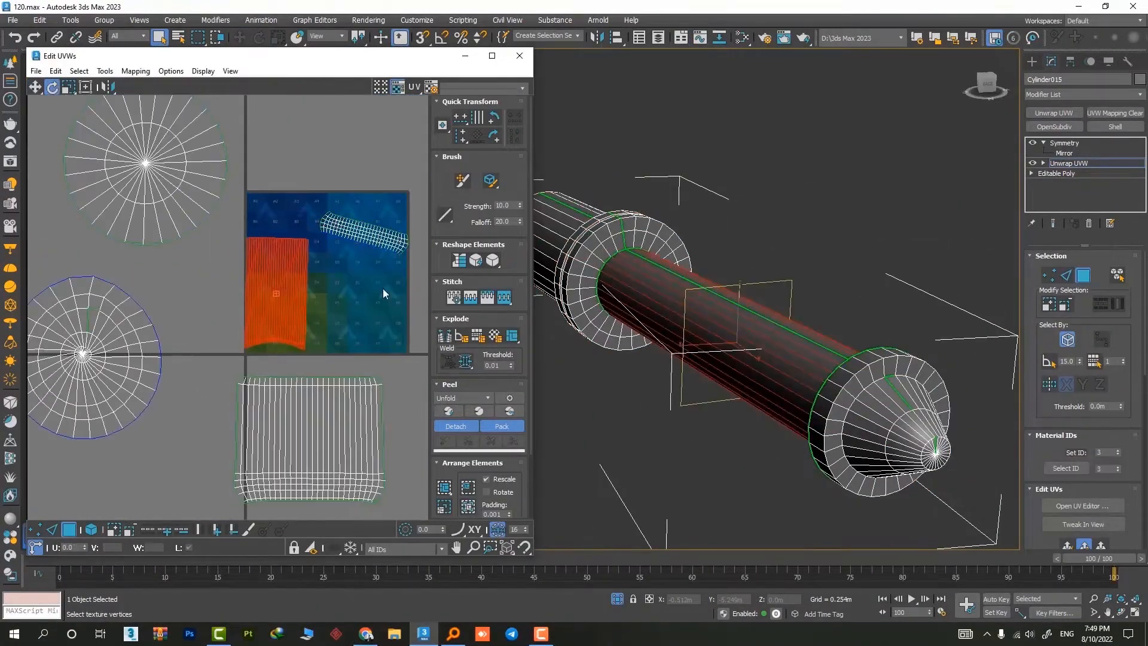
# - Bring up the Pack UVs options to pack the cylinder's islands with 0.001 padding and Rescale Clusters
pyautogui.click(501, 426)
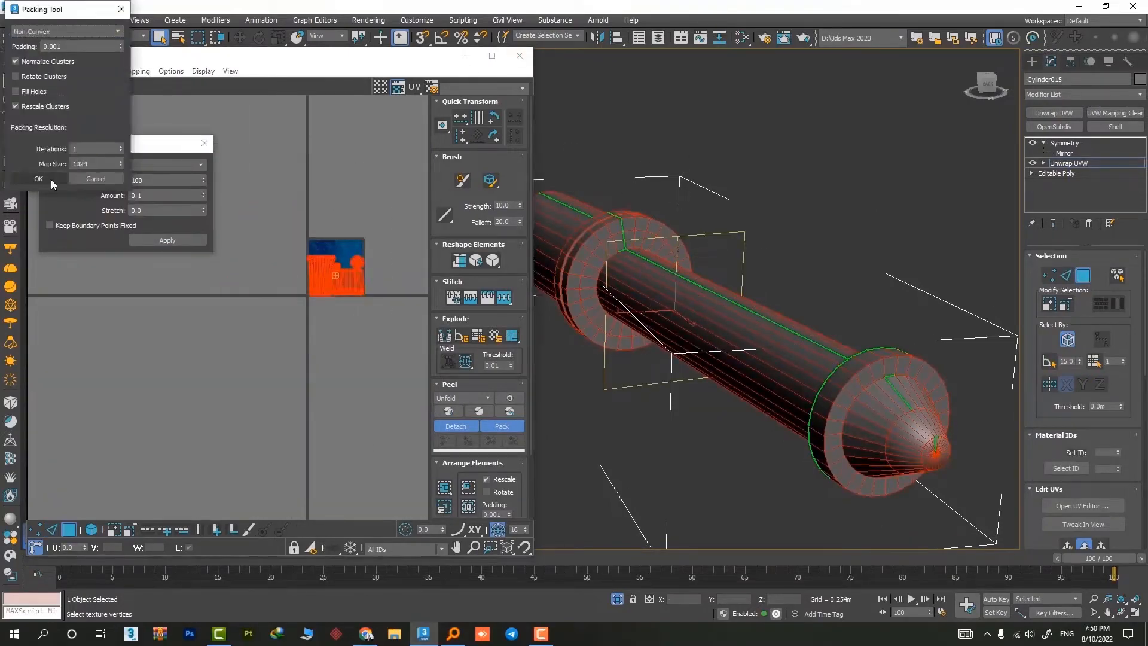